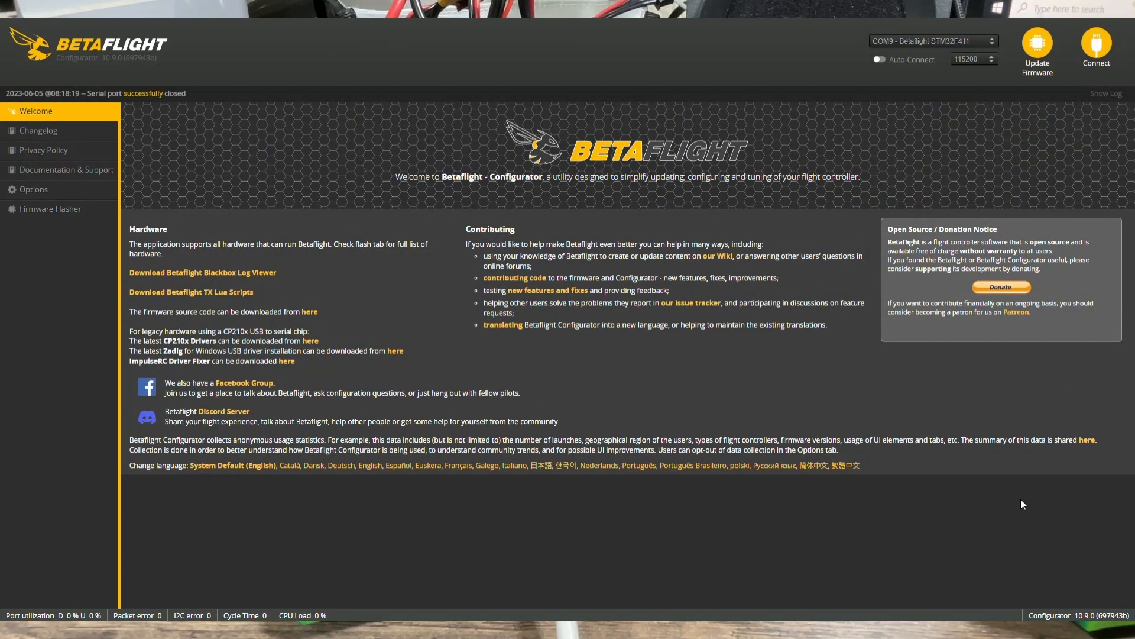
Connect to the flight controller and inspect the Motors, Servos, Modes and Receiver tabs.
{"action": "left_click", "coordinate": [1095, 46]}
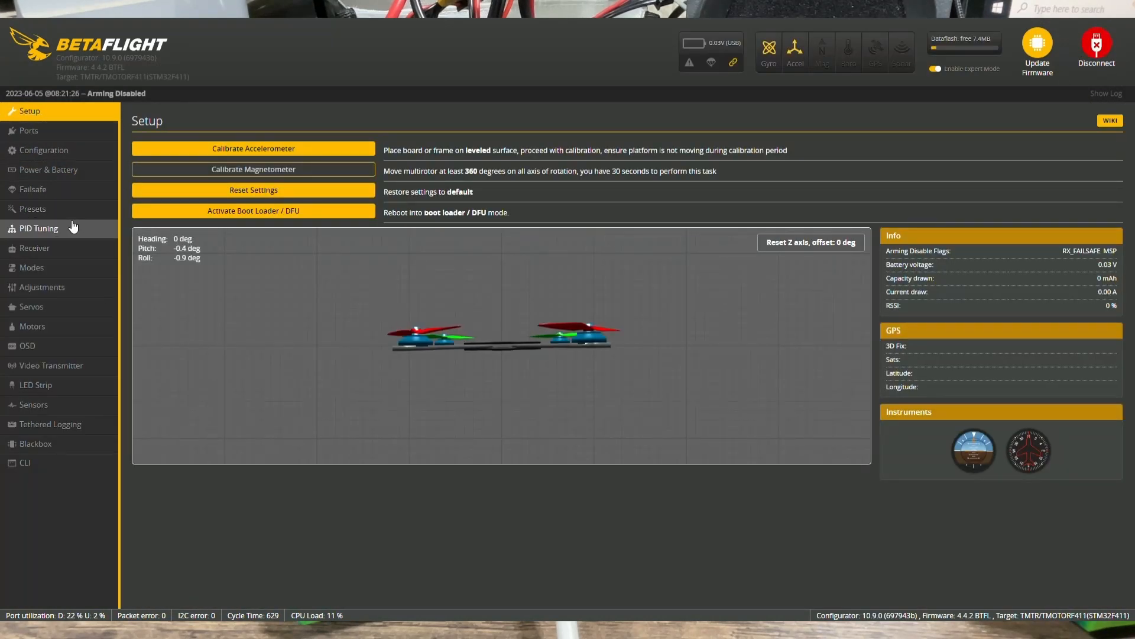
{"action": "left_click", "coordinate": [32, 326]}
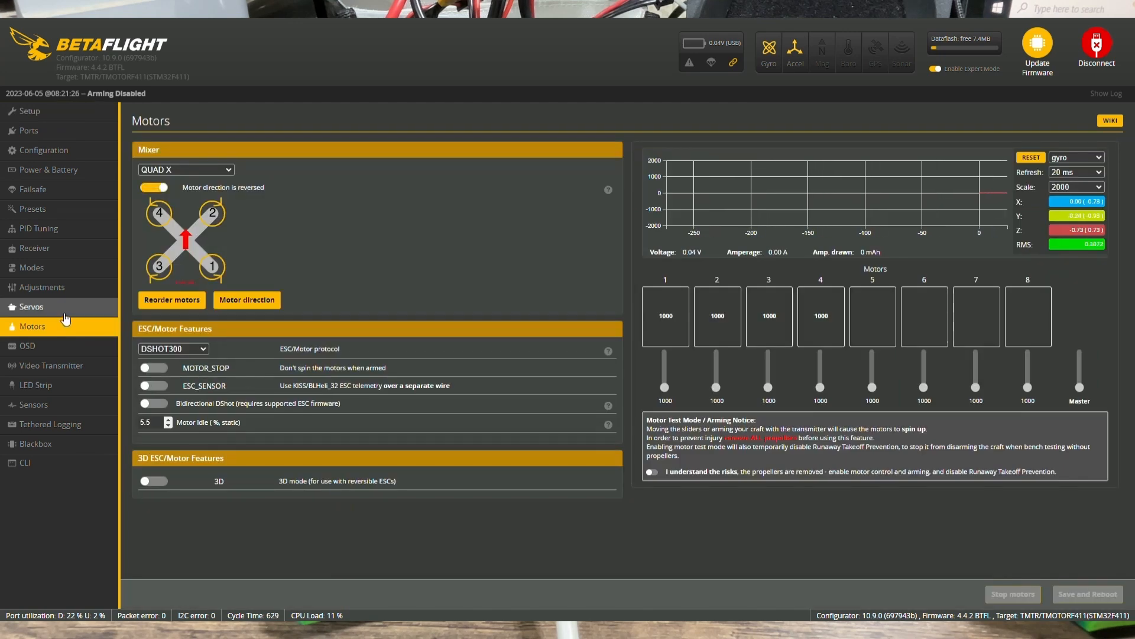
{"action": "left_click", "coordinate": [31, 306]}
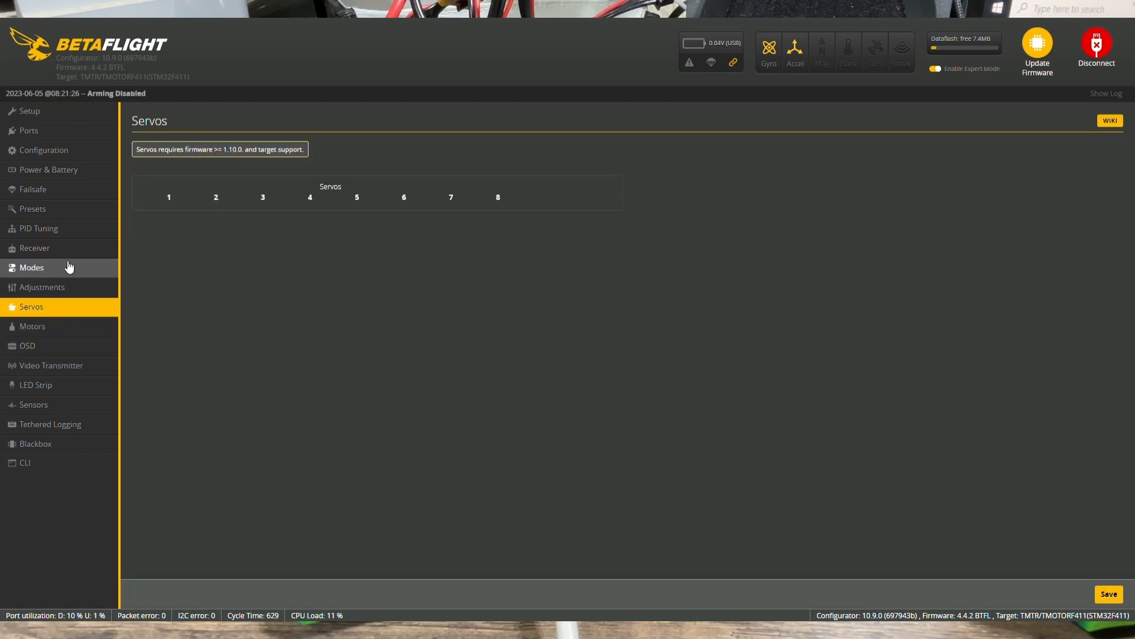
{"action": "left_click", "coordinate": [31, 267]}
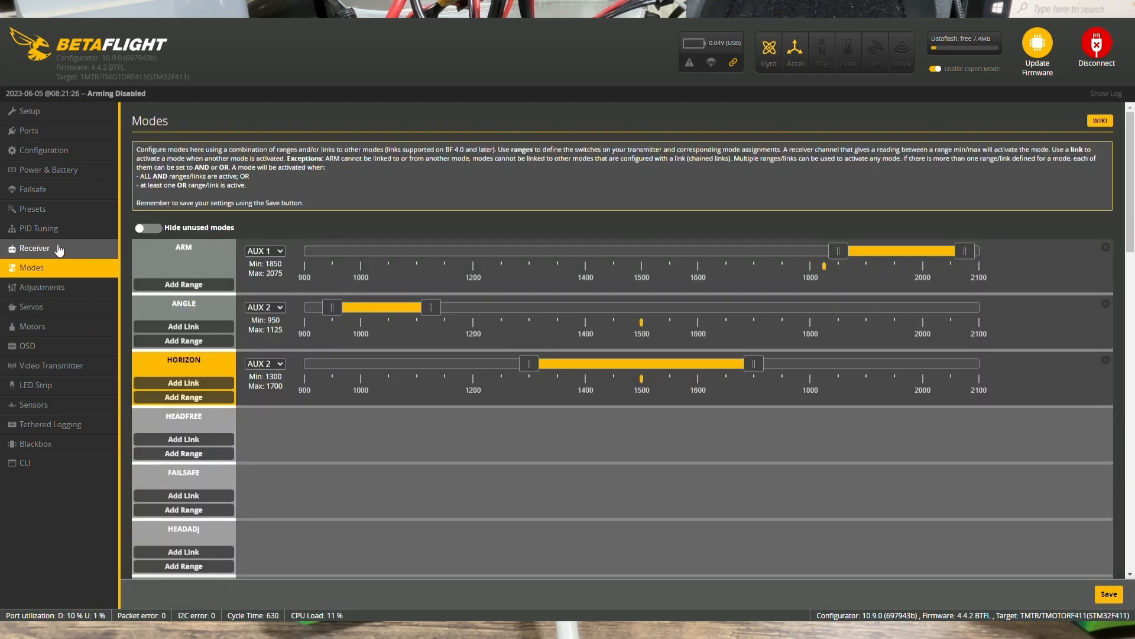
{"action": "left_click", "coordinate": [34, 248]}
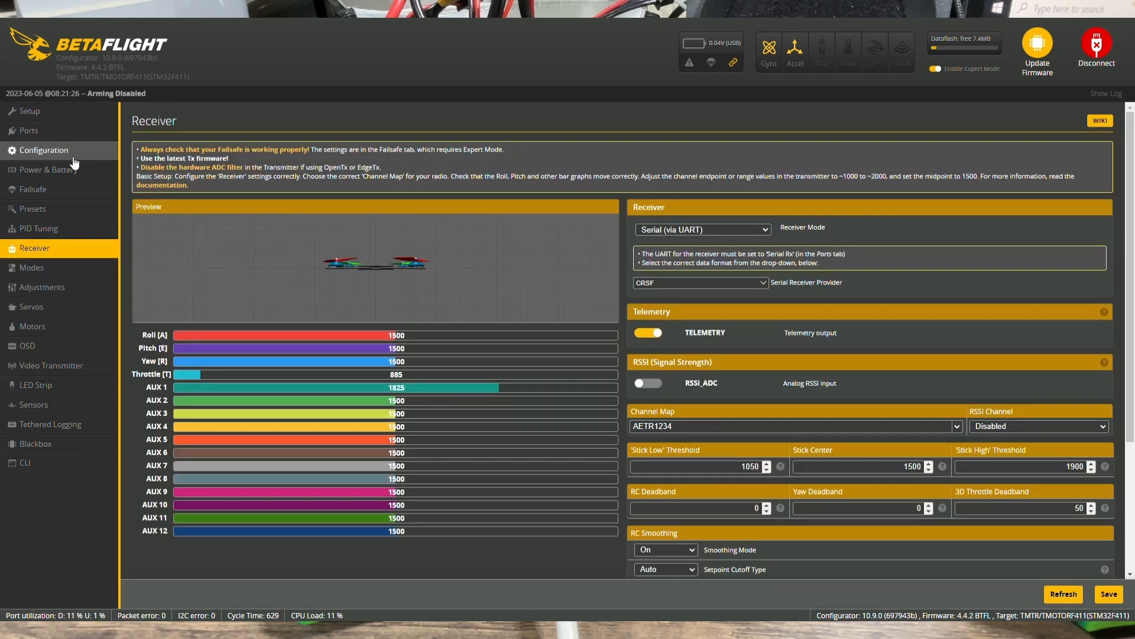
Save a CLI configuration backup from the Presets page, then disconnect the board.
{"action": "left_click", "coordinate": [32, 209]}
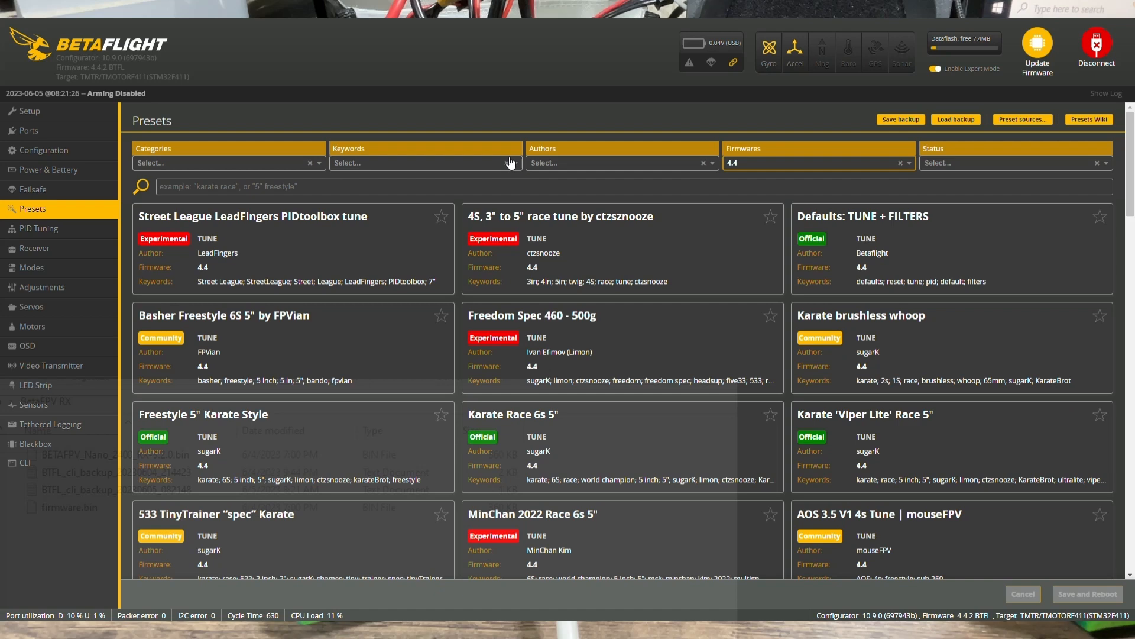
{"action": "left_click", "coordinate": [899, 119]}
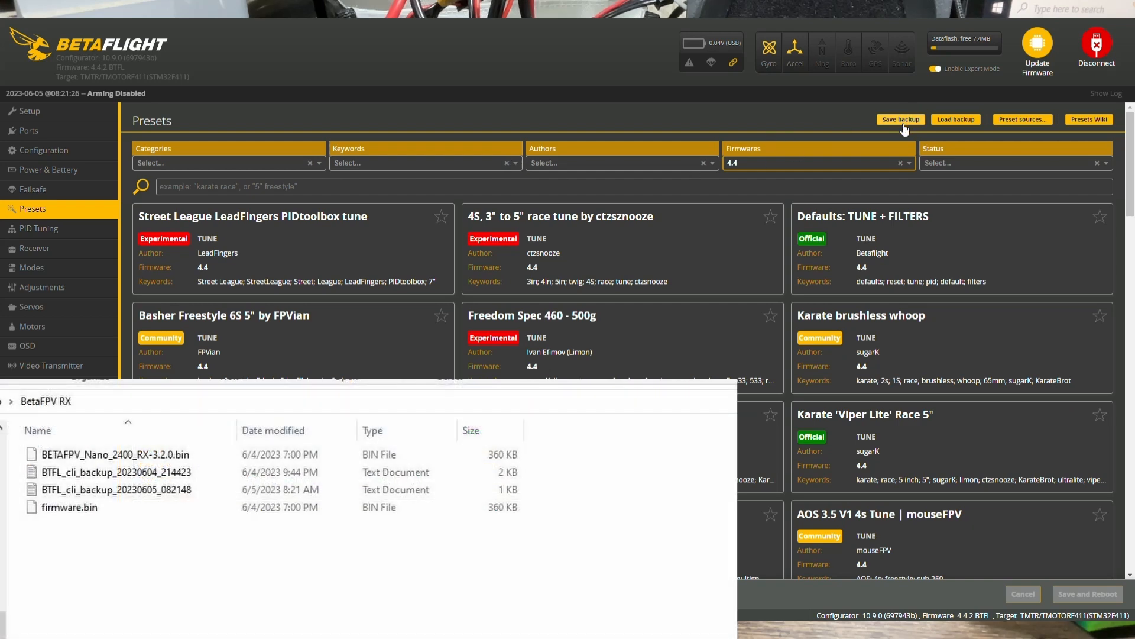
{"action": "left_click", "coordinate": [900, 119]}
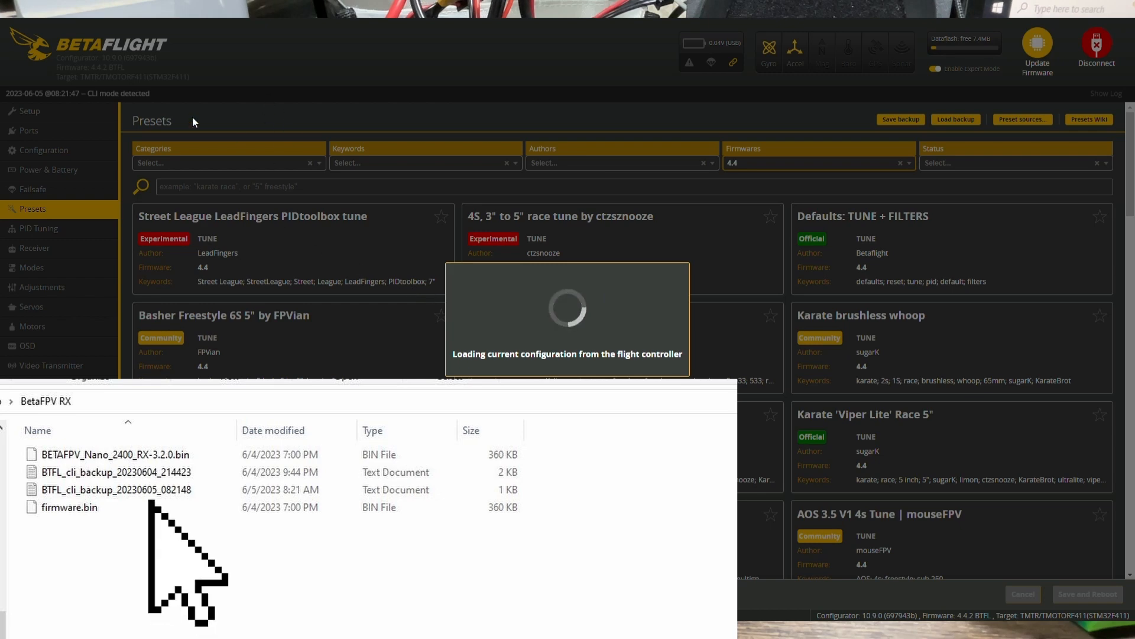
{"action": "mouse_move", "coordinate": [456, 322]}
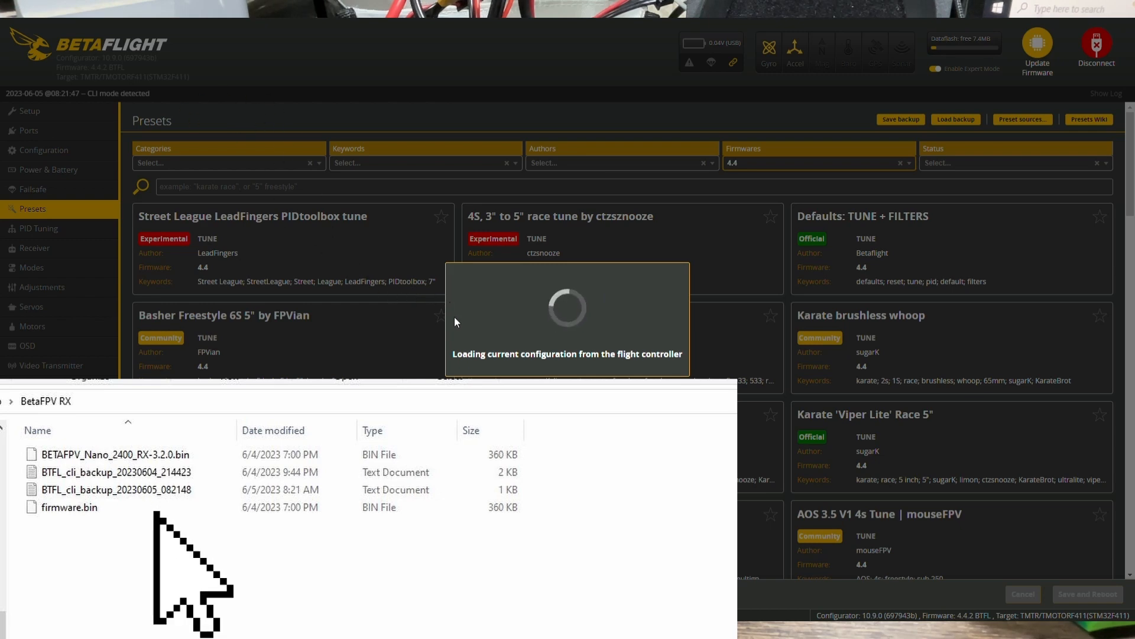
{"action": "left_click", "coordinate": [1096, 49]}
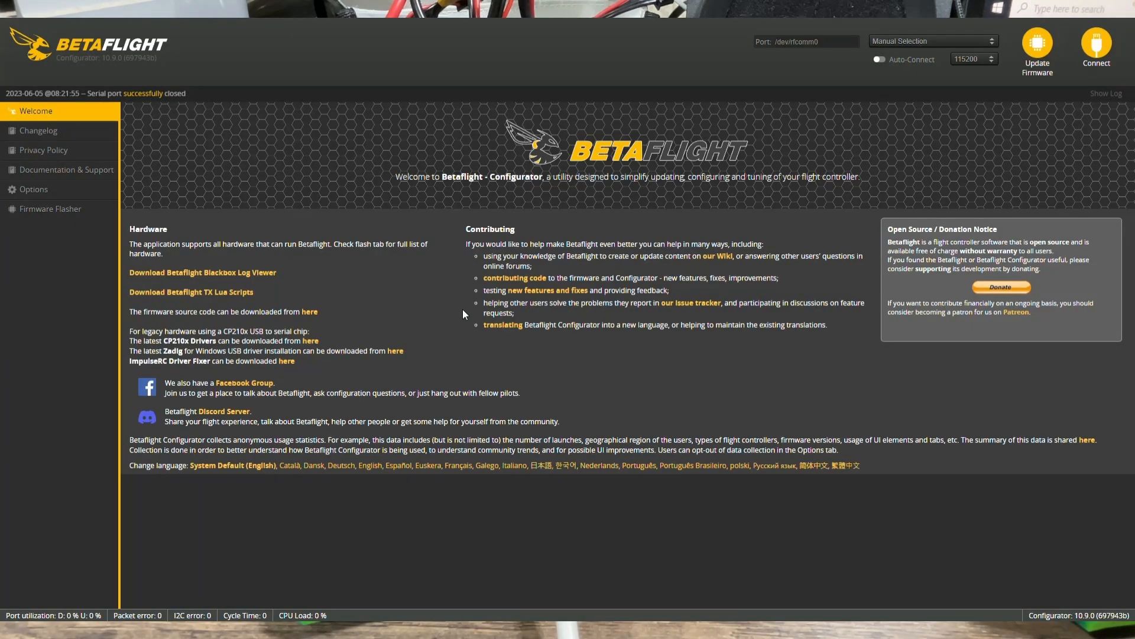
Select port COM9 and auto-detect the TMOTORF411 board with firmware 4.4.2 in the flasher.
{"action": "left_click", "coordinate": [932, 41]}
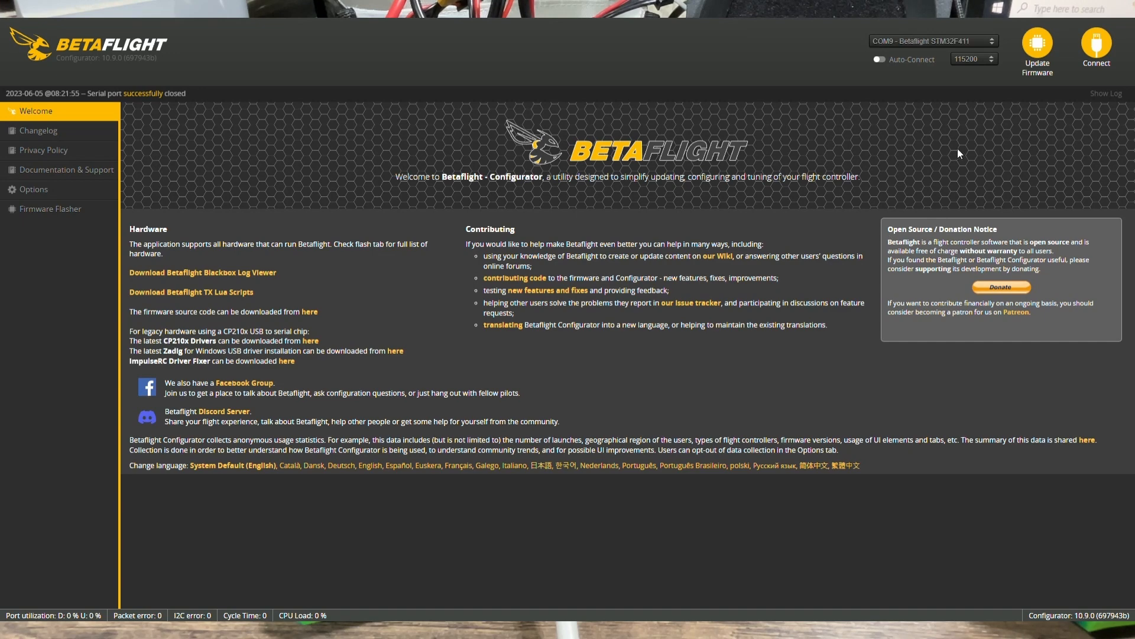
{"action": "mouse_move", "coordinate": [835, 47]}
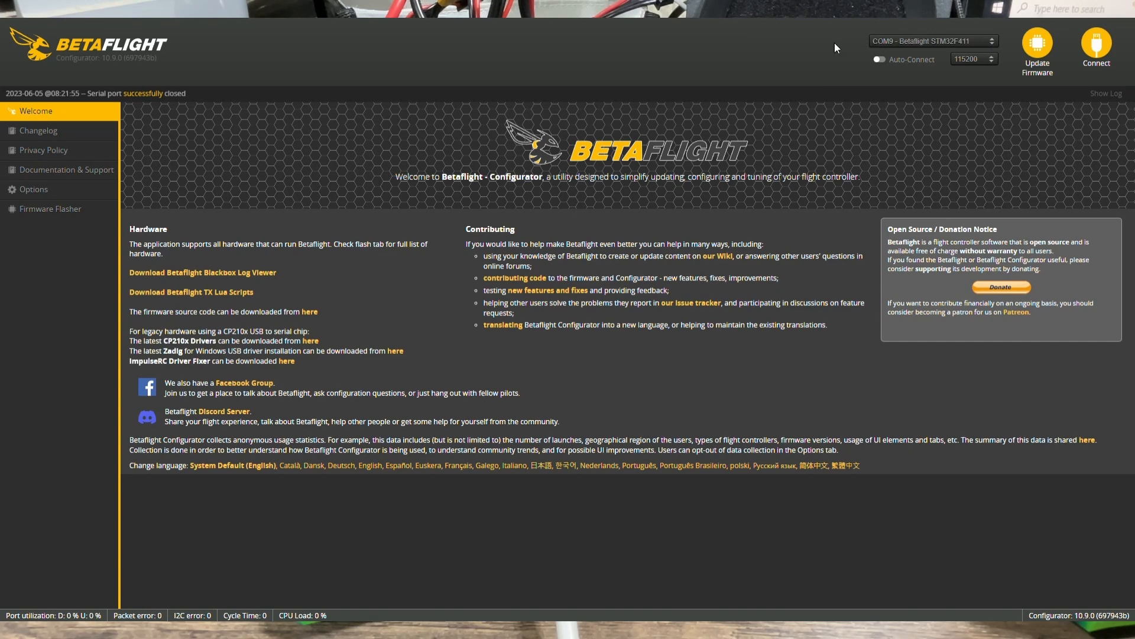
{"action": "mouse_move", "coordinate": [1037, 42]}
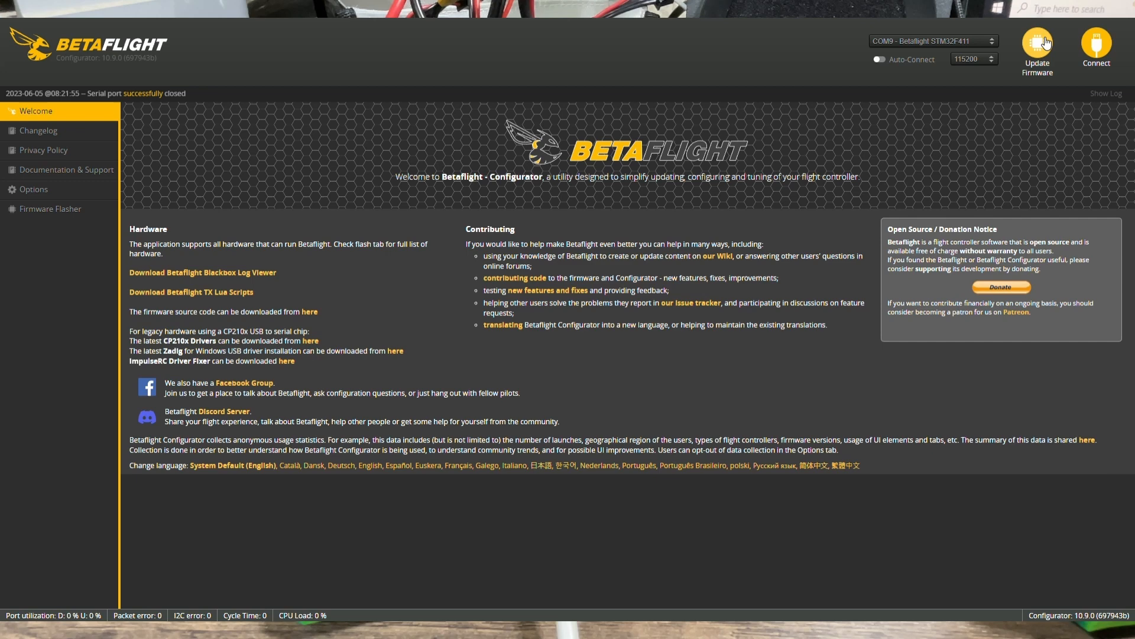
{"action": "left_click", "coordinate": [50, 209]}
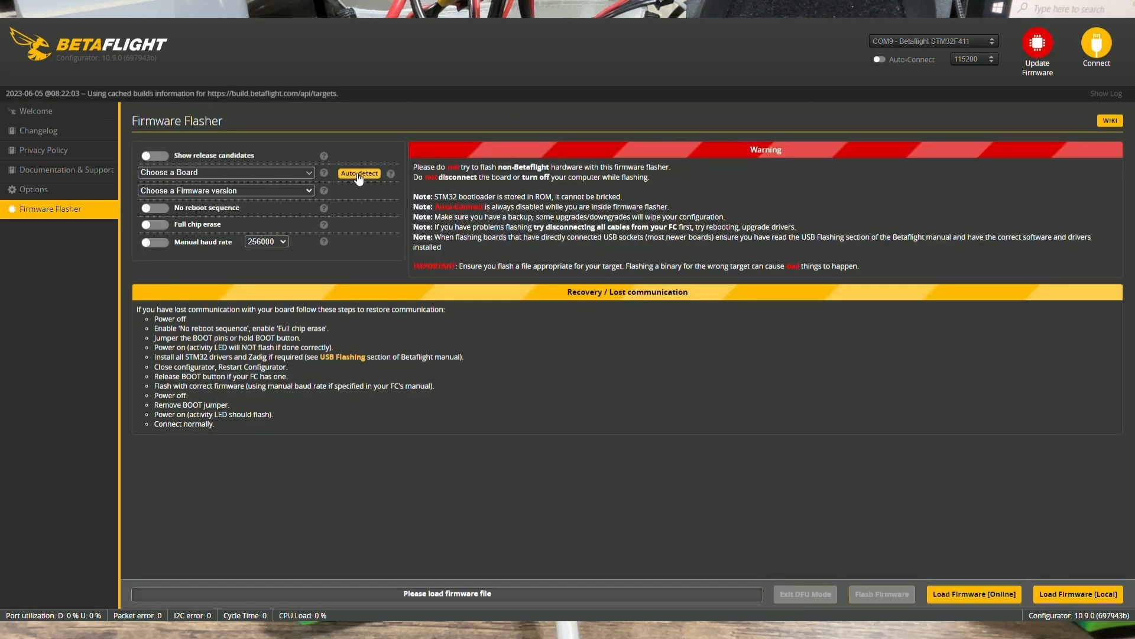
{"action": "left_click", "coordinate": [358, 173]}
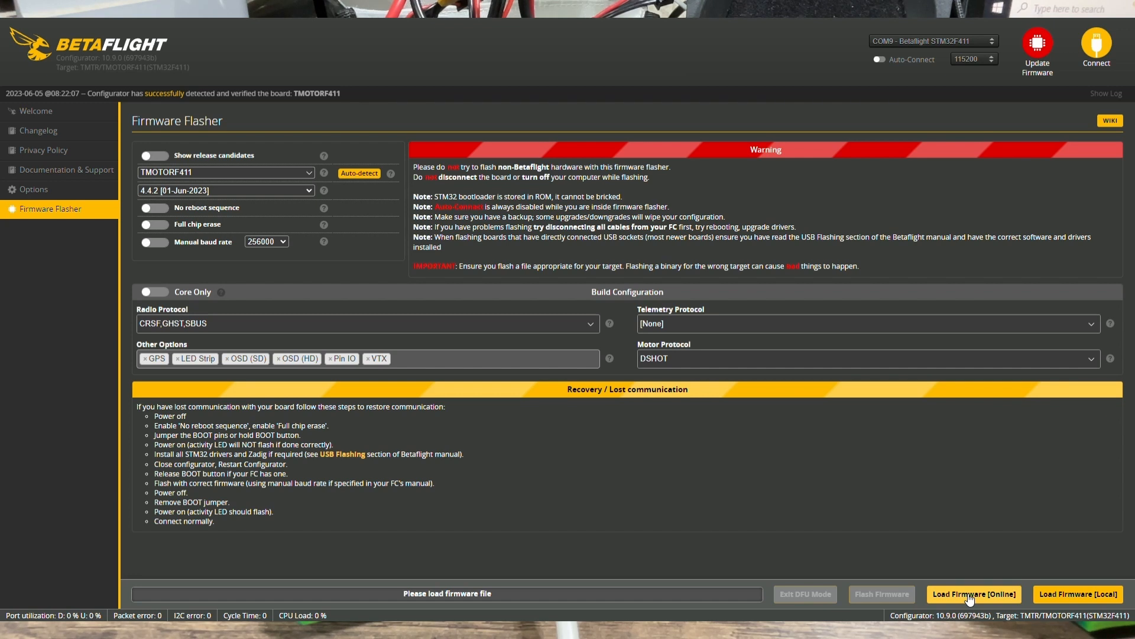
Download the 4.4.2 TMOTORF411 build and flash it until programming reports SUCCESSFUL.
{"action": "left_click", "coordinate": [973, 594]}
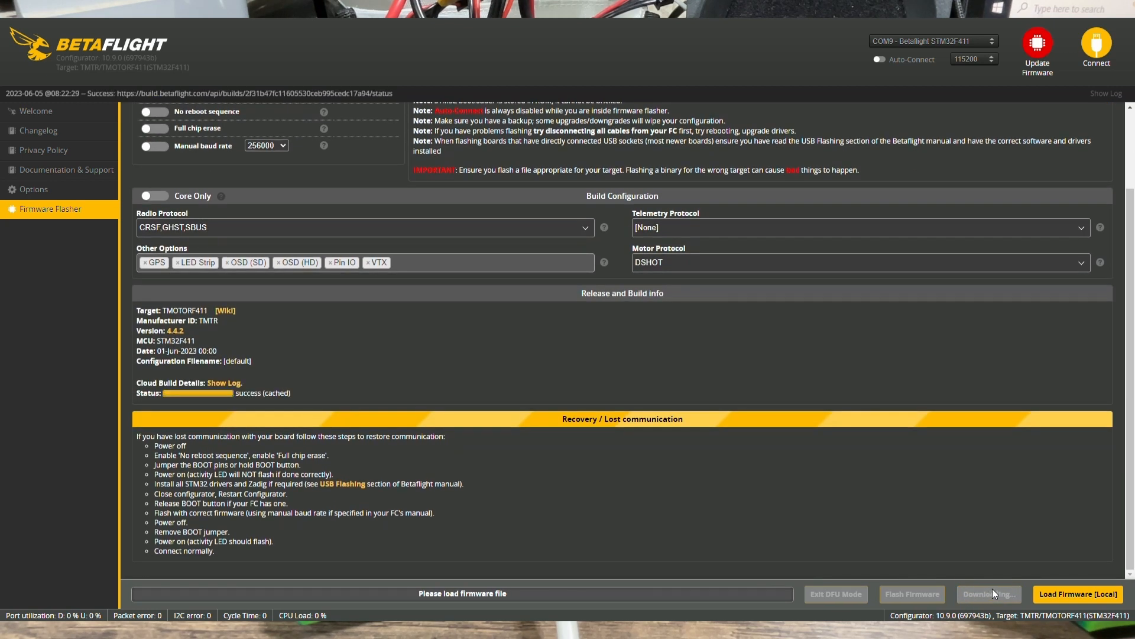
{"action": "left_click", "coordinate": [987, 594]}
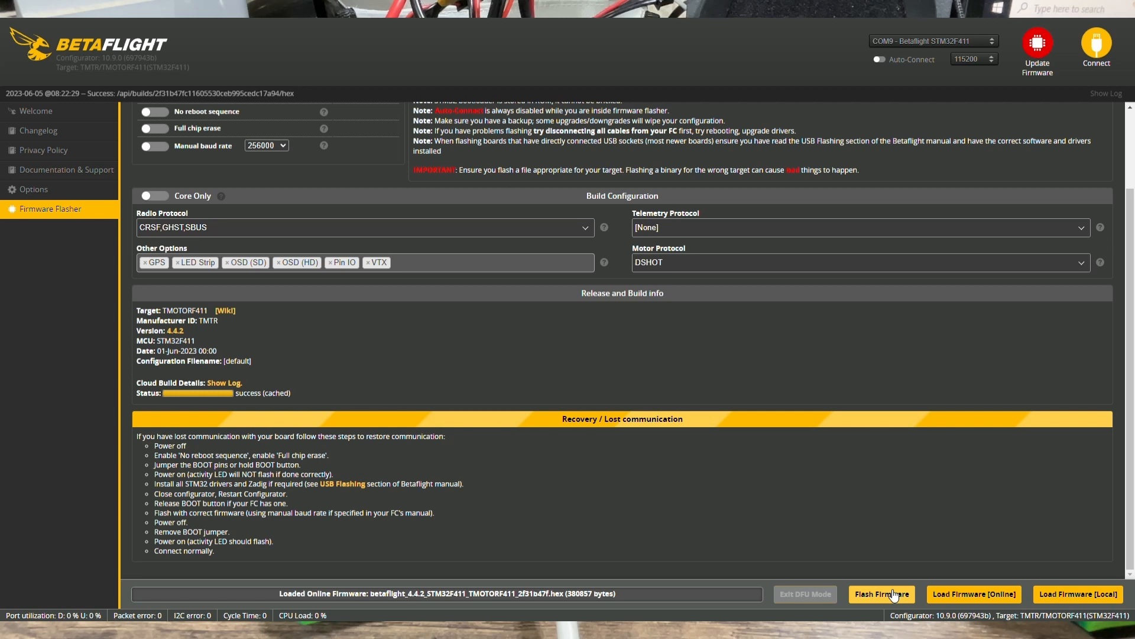
{"action": "left_click", "coordinate": [881, 594]}
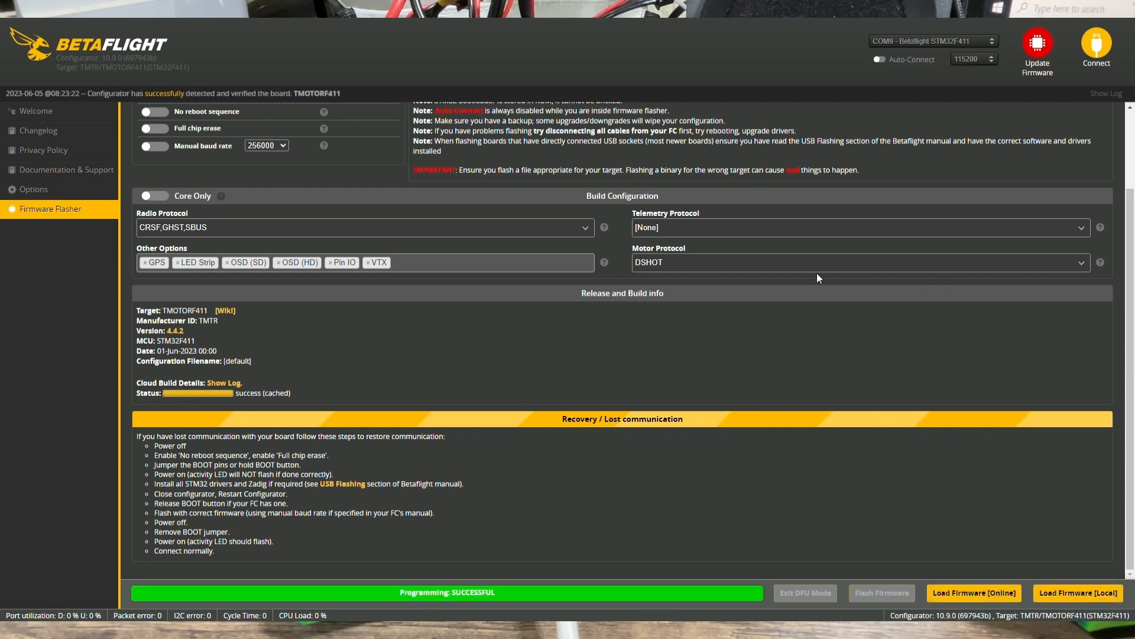
{"action": "mouse_move", "coordinate": [510, 539]}
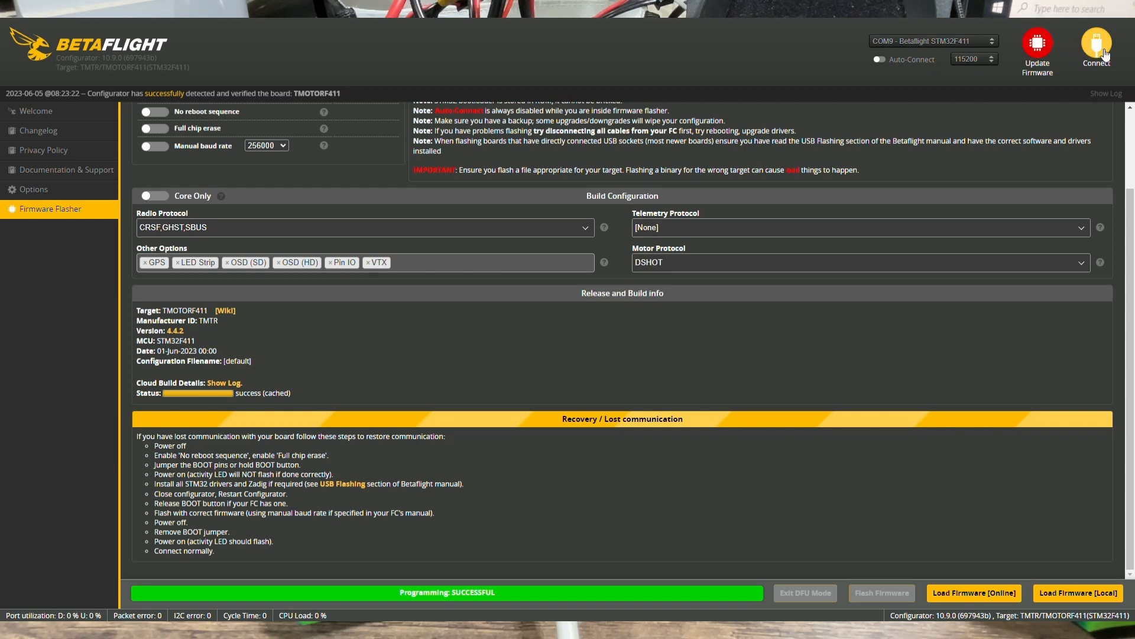
Connect to the board now running 4.4.2 and go to the Presets page.
{"action": "left_click", "coordinate": [1095, 47]}
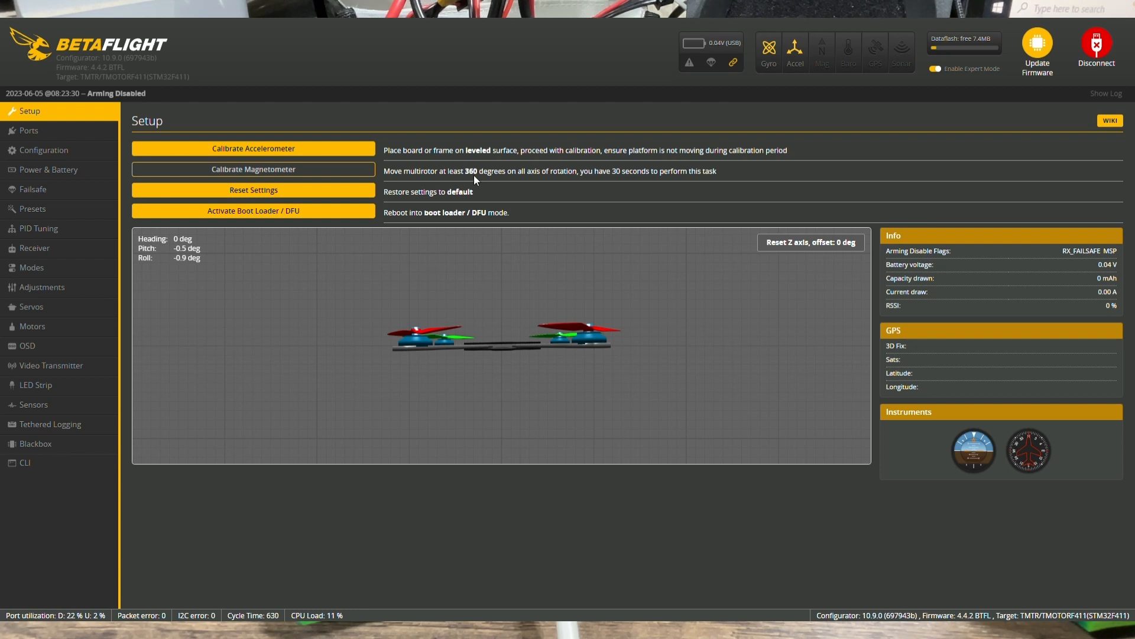
{"action": "mouse_move", "coordinate": [748, 334]}
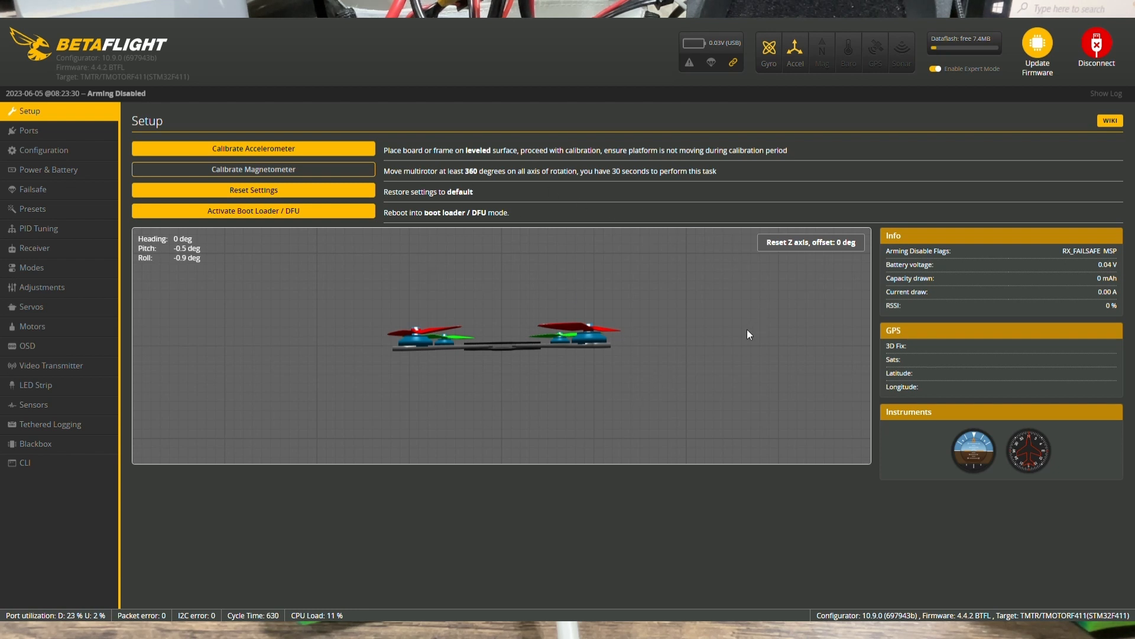
{"action": "mouse_move", "coordinate": [703, 368]}
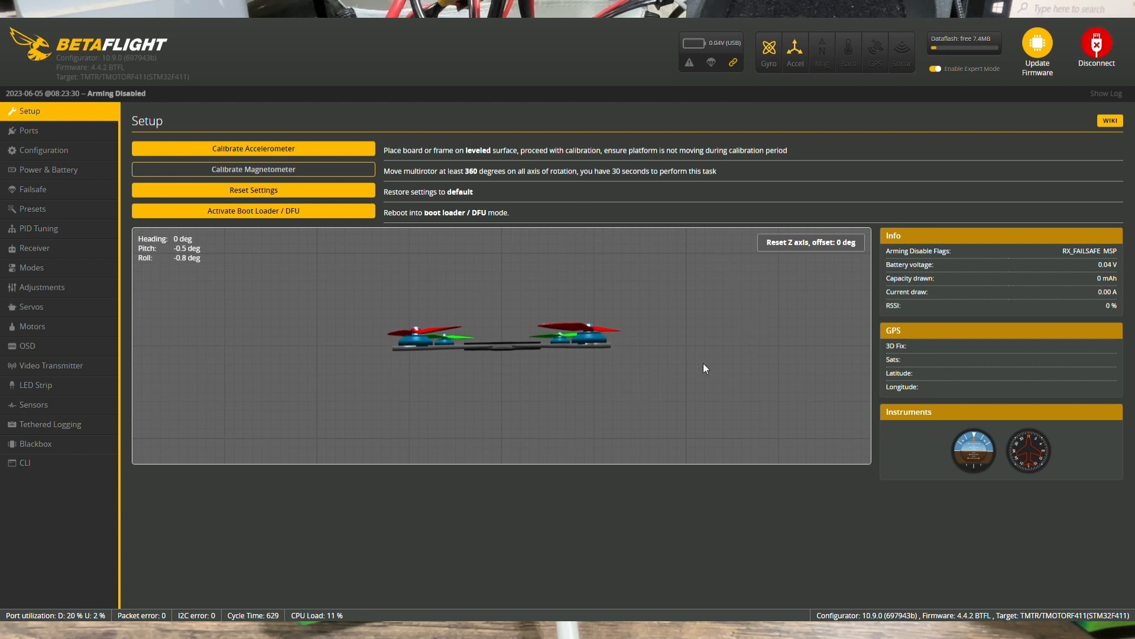
{"action": "mouse_move", "coordinate": [547, 222]}
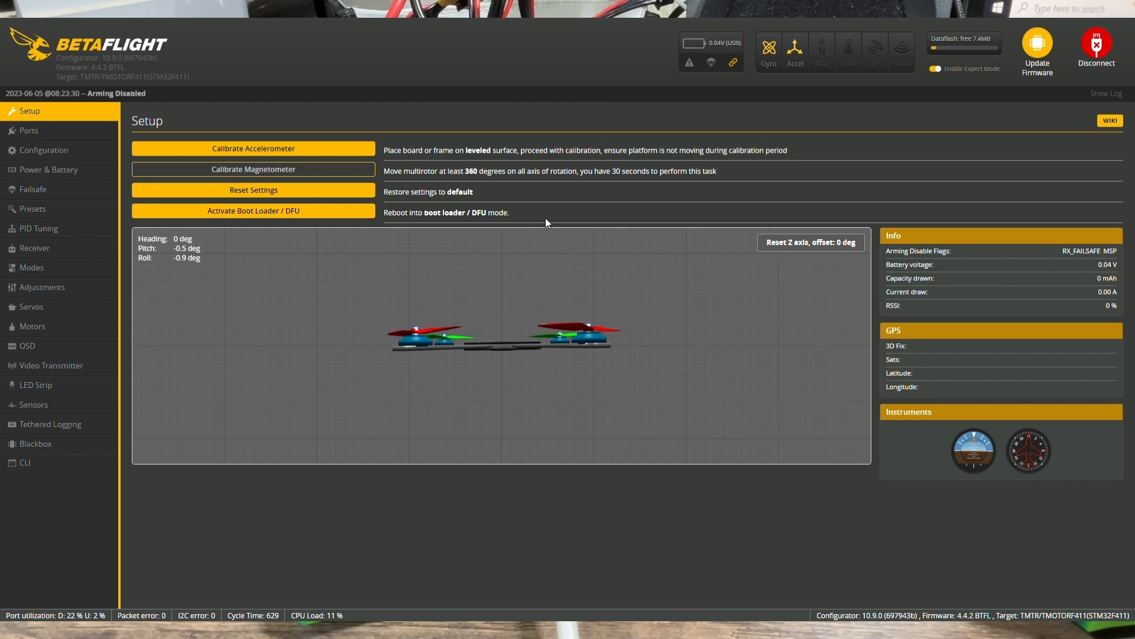
{"action": "mouse_move", "coordinate": [38, 228]}
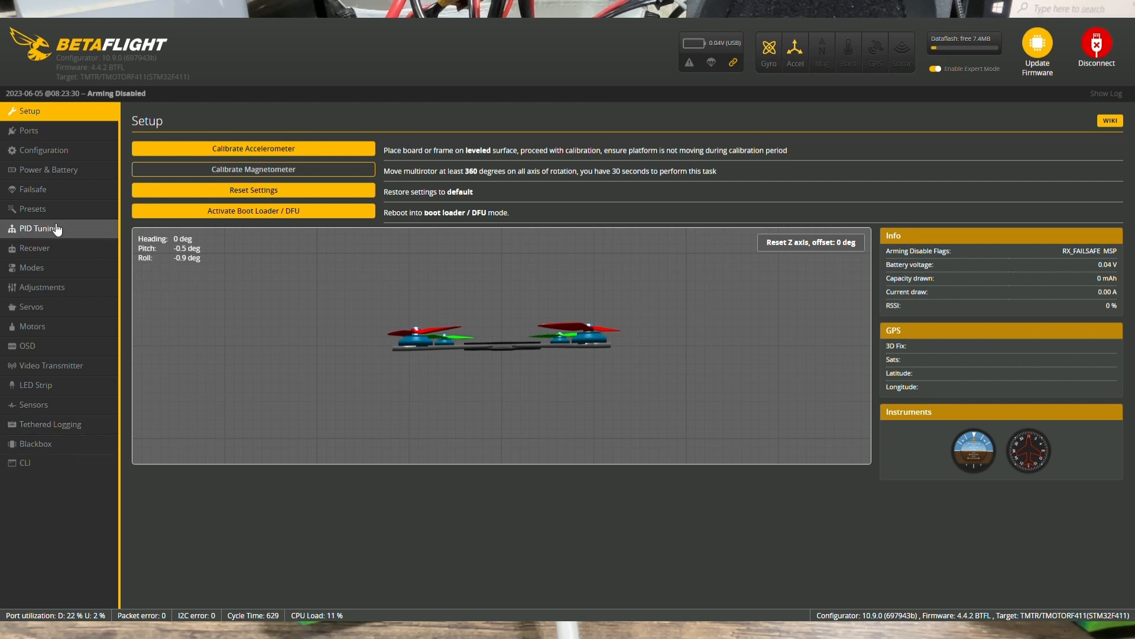
{"action": "left_click", "coordinate": [32, 208]}
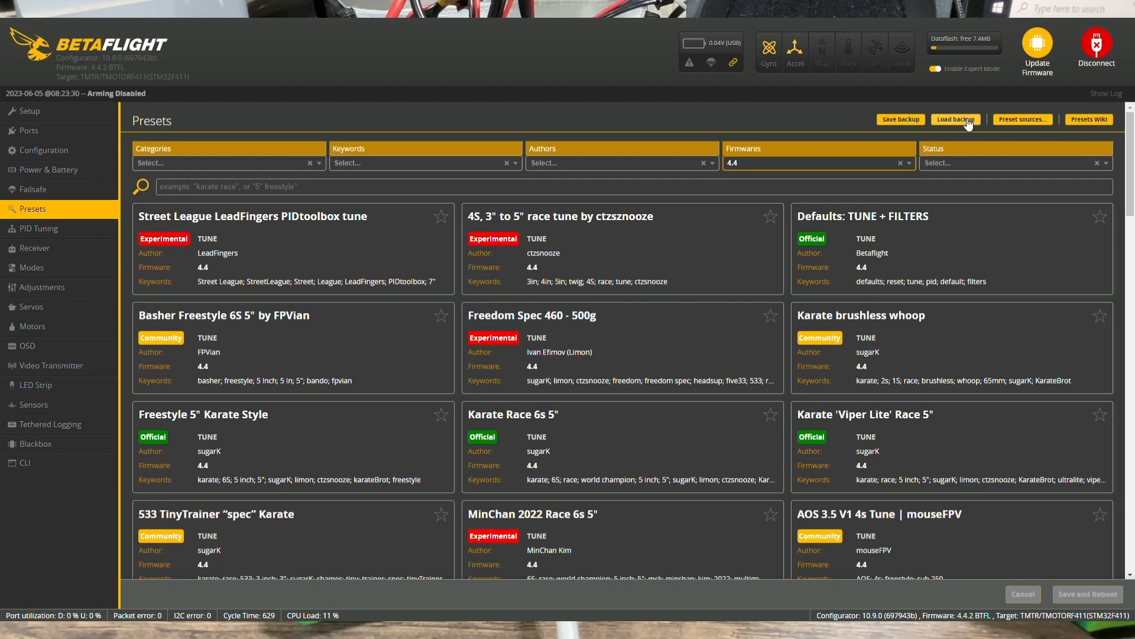
Load the BTFL_cli_backup_20230605_082148 backup onto the board and let it reboot.
{"action": "left_click", "coordinate": [955, 119]}
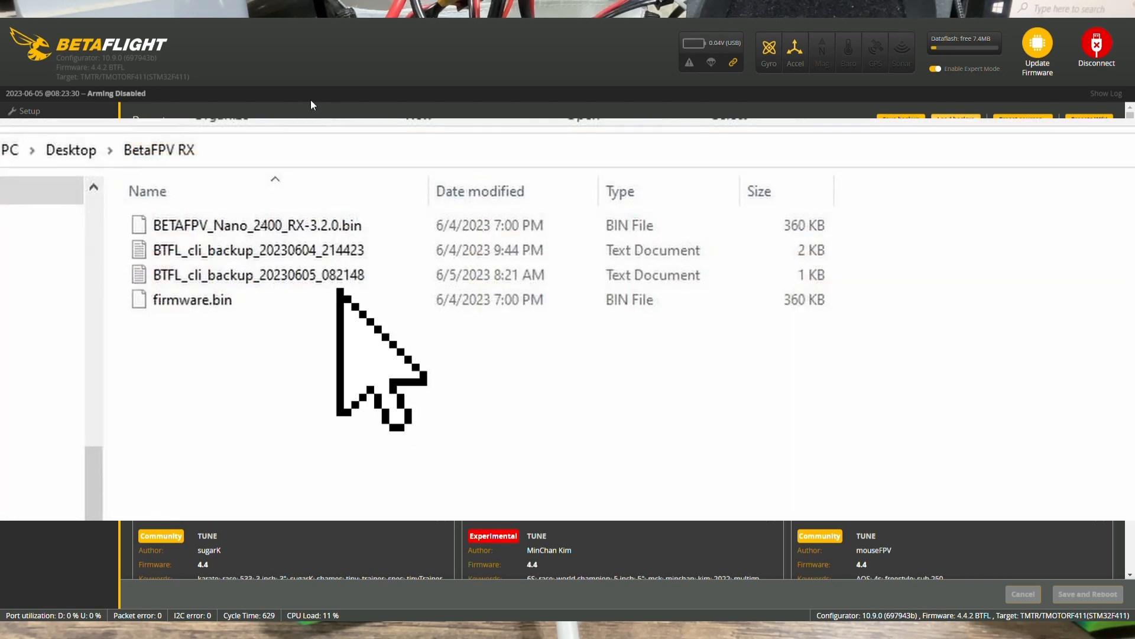
{"action": "mouse_move", "coordinate": [365, 355]}
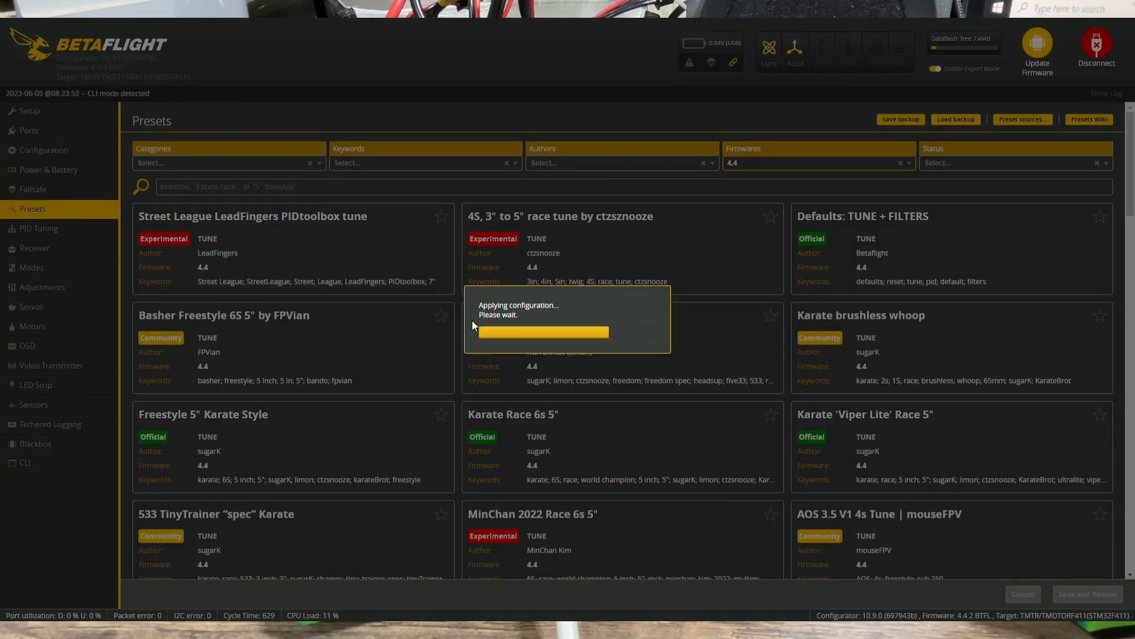
{"action": "left_click", "coordinate": [1096, 47]}
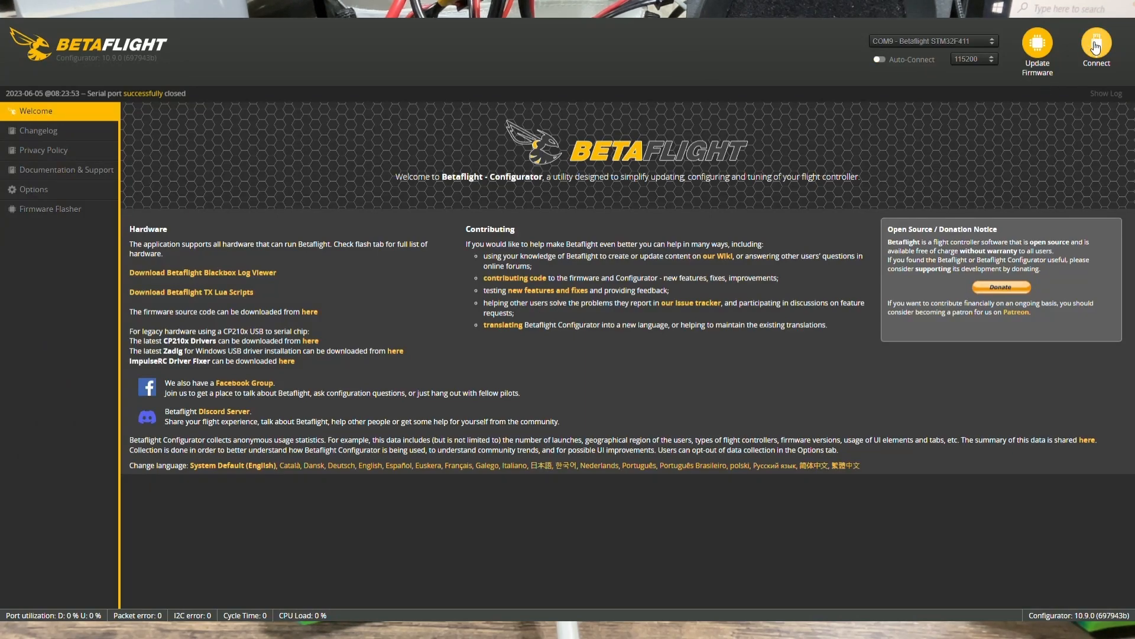
Reconnect and confirm the CRSF receiver plus ARM, ANGLE and HORIZON mode ranges are restored.
{"action": "left_click", "coordinate": [1096, 48]}
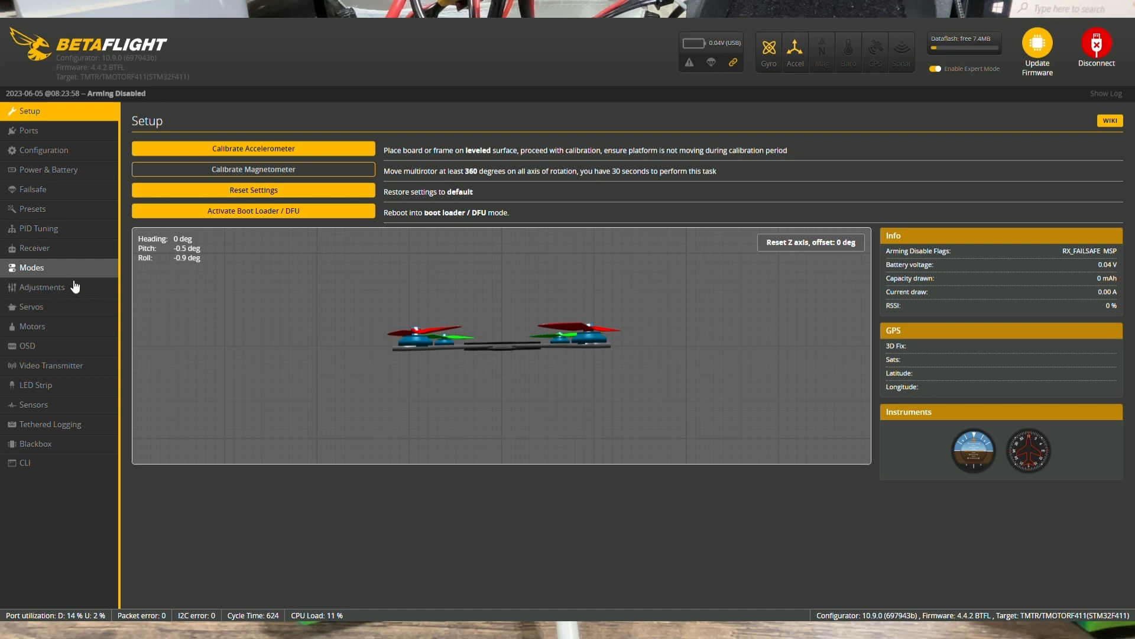
{"action": "left_click", "coordinate": [34, 248]}
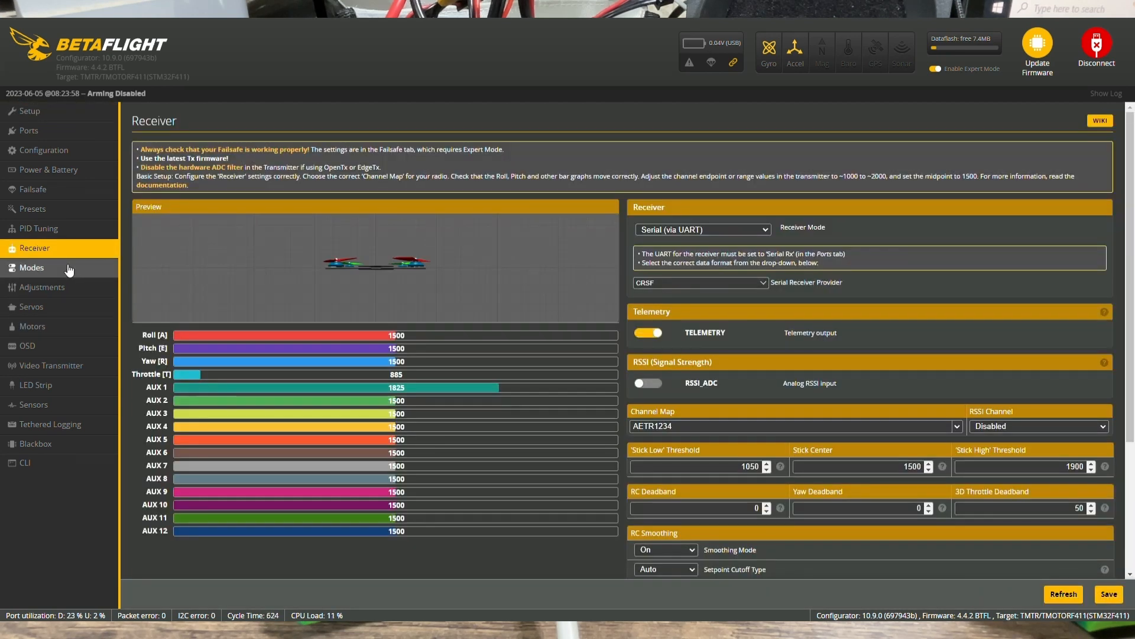
{"action": "left_click", "coordinate": [31, 267]}
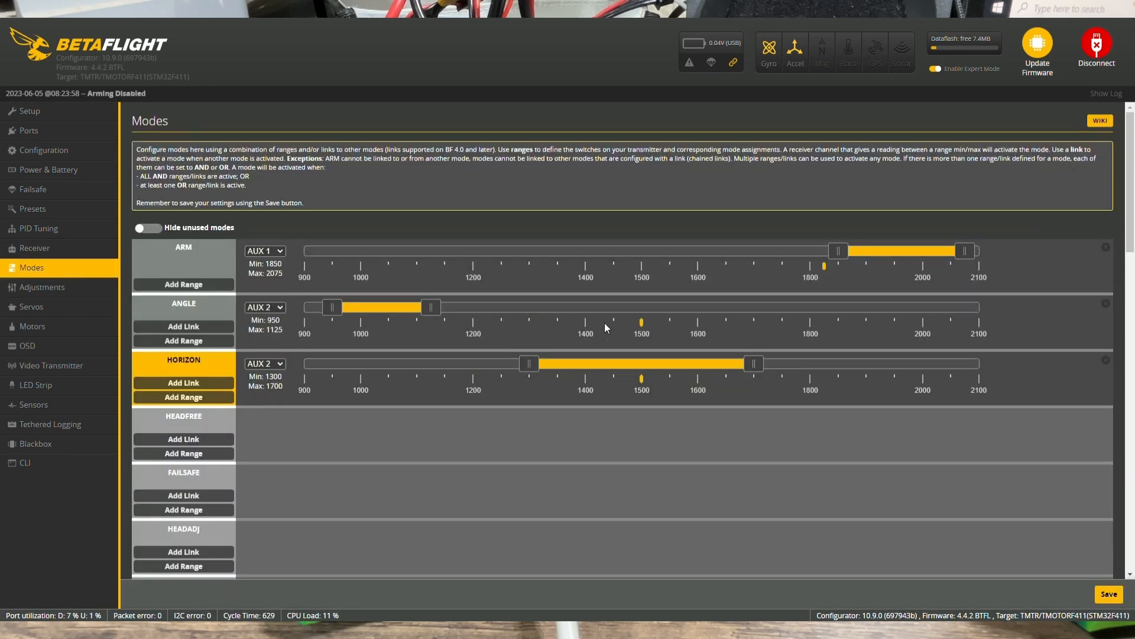
{"action": "mouse_move", "coordinate": [1121, 596]}
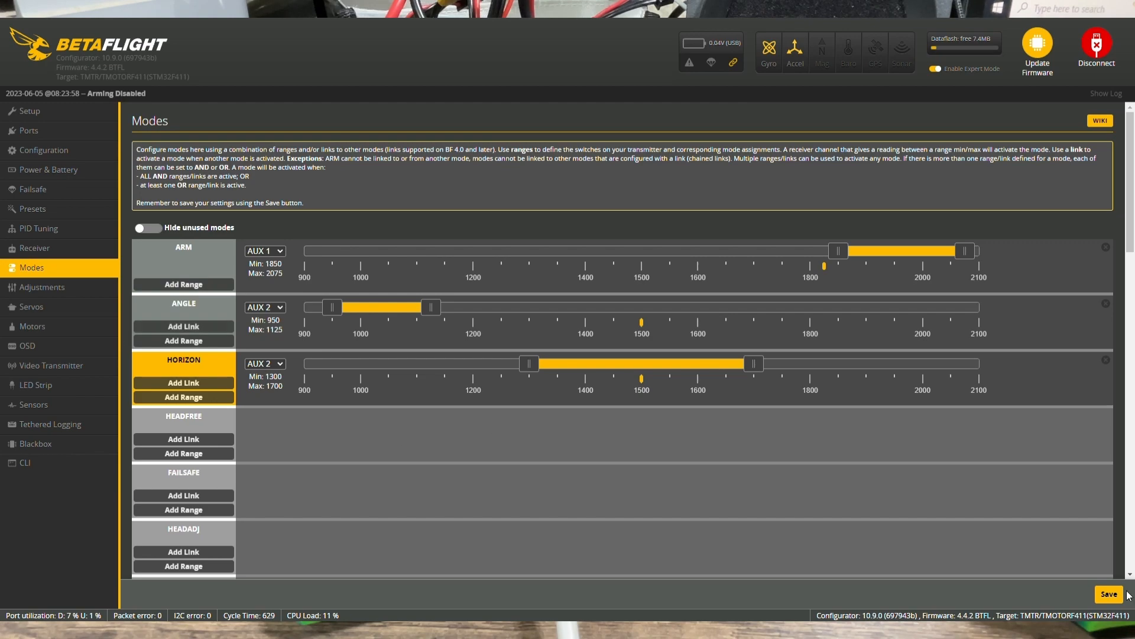